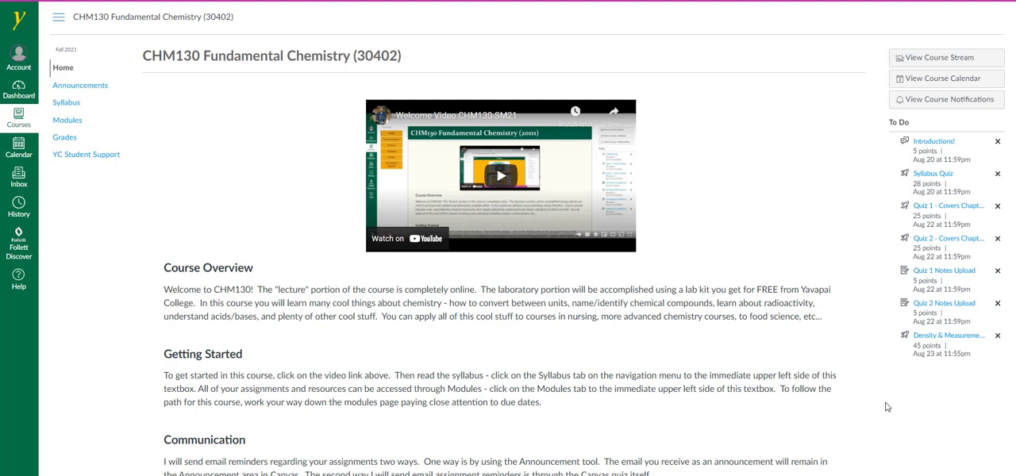
mouse_move(313, 208)
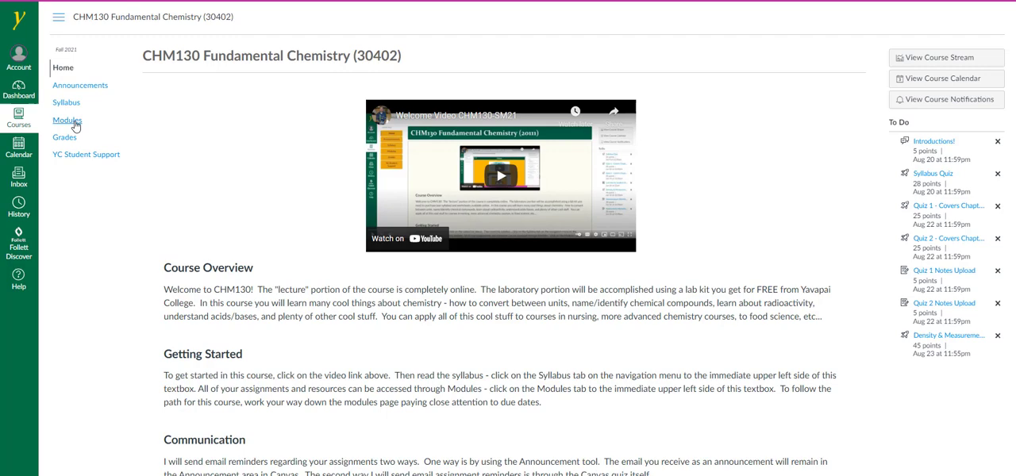
Step: Open the CHM130 Modules page to show Module 1's resources, discussion and quizzes
click(66, 120)
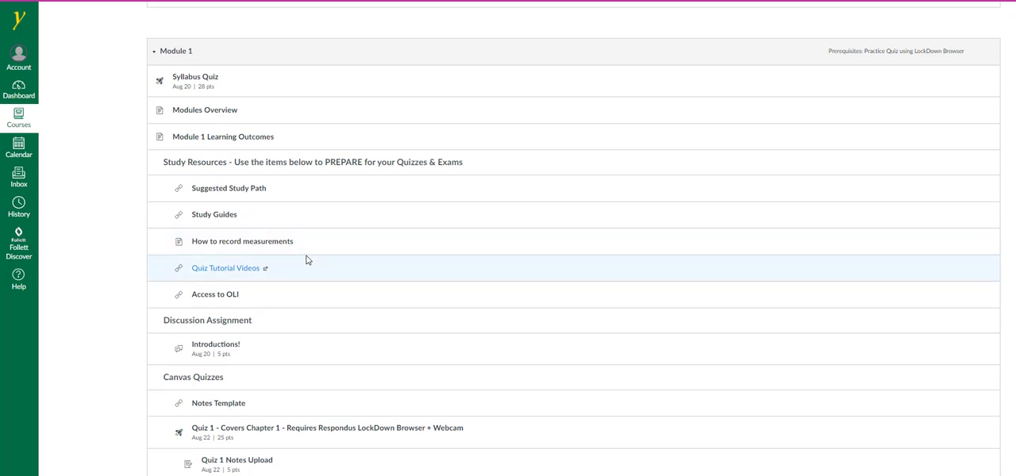
mouse_move(345, 267)
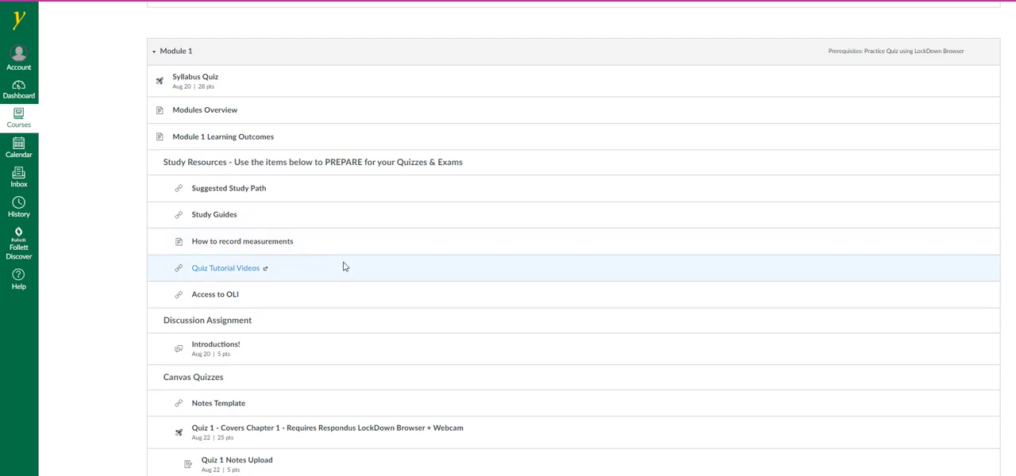
mouse_move(297, 278)
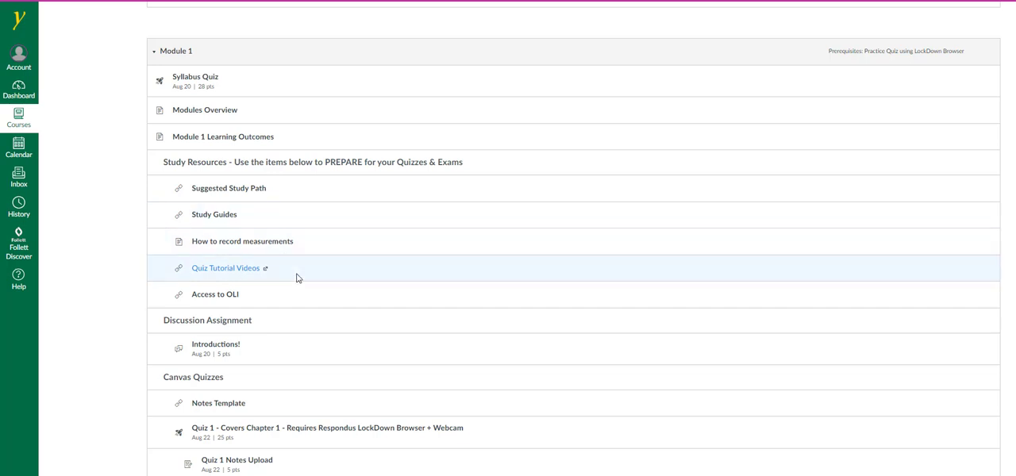
mouse_move(296, 255)
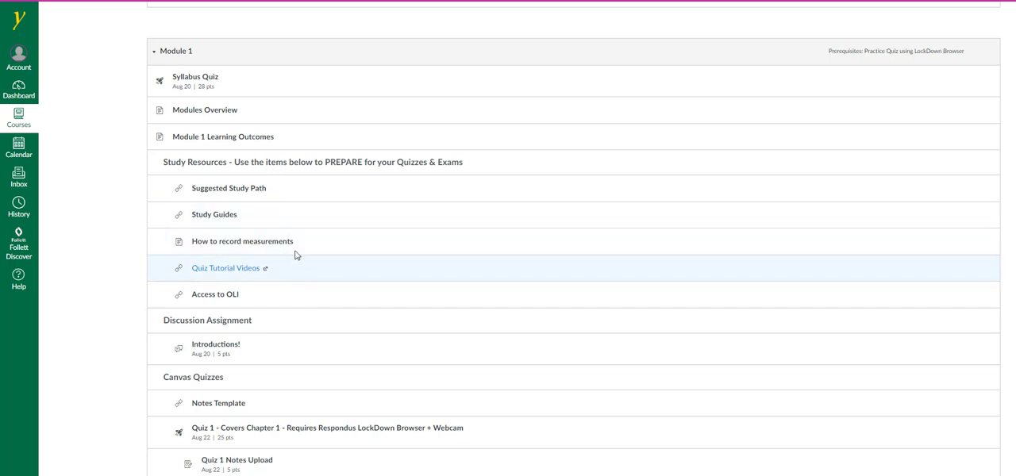
mouse_move(312, 338)
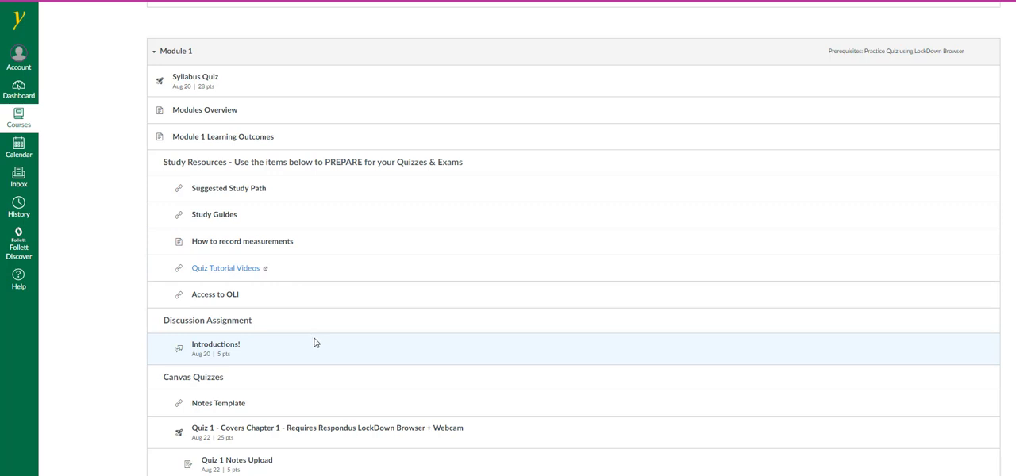
mouse_move(215, 294)
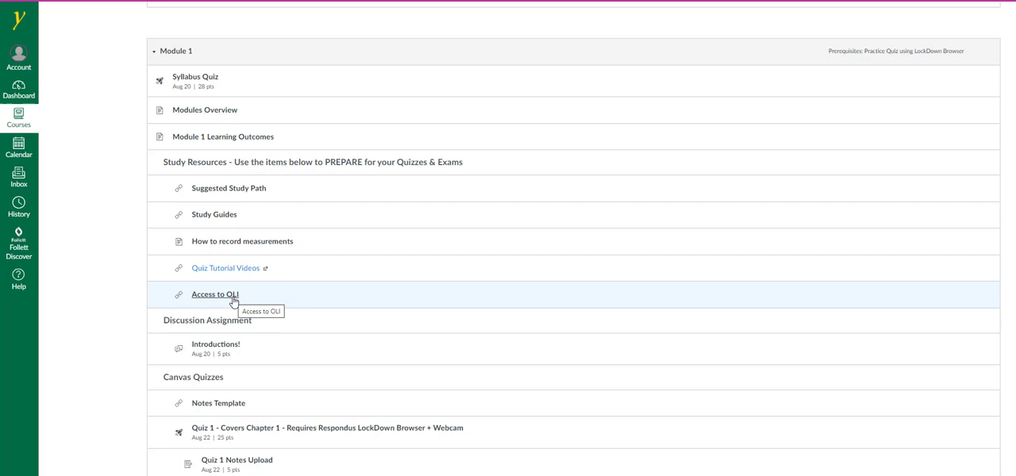
Step: Scroll through Quiz 2 and its notes upload, the lab worksheet, density quiz and kit labs
scroll(down, 3)
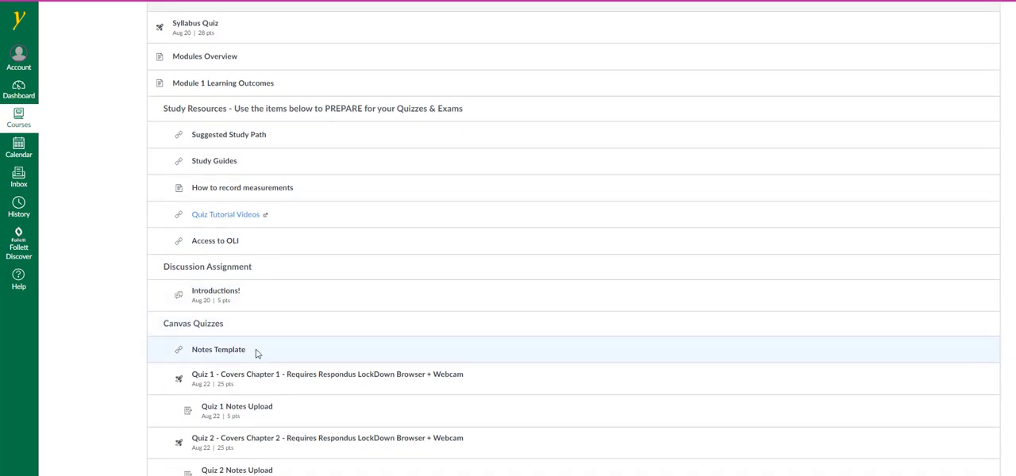
mouse_move(270, 344)
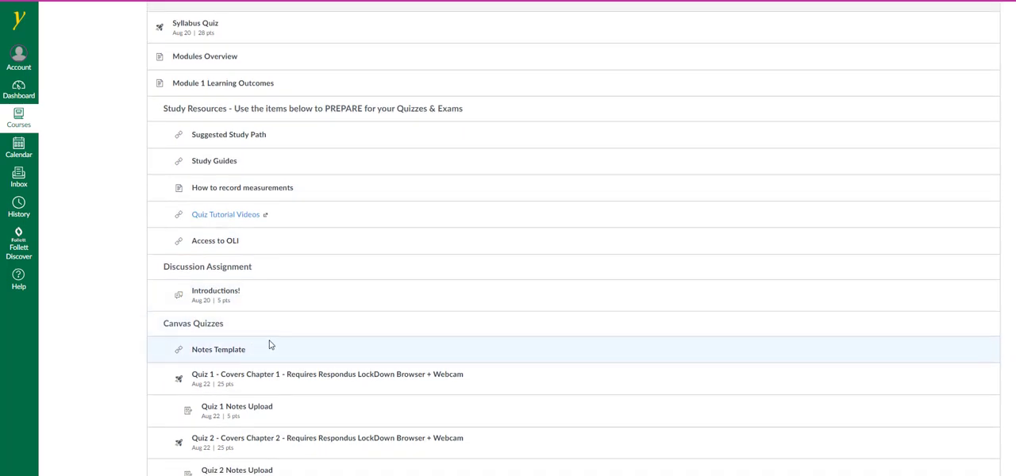
scroll(down, 3)
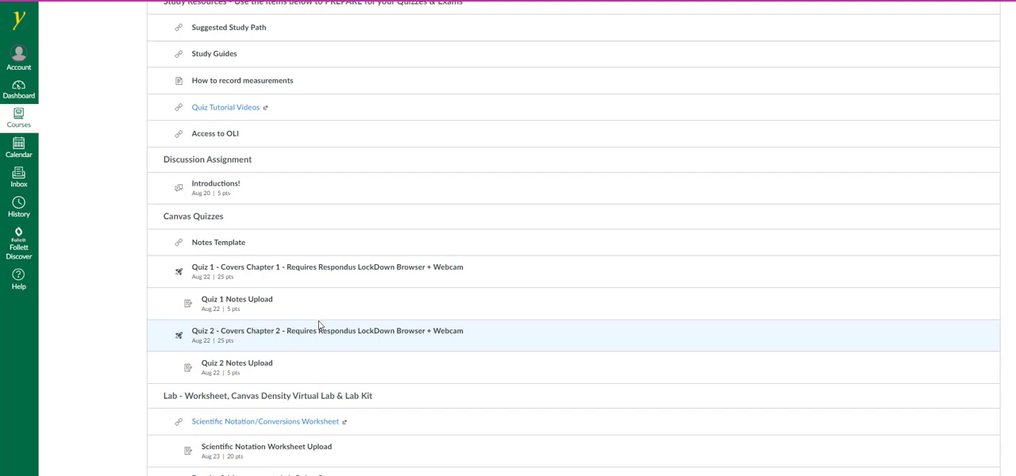
scroll(down, 3)
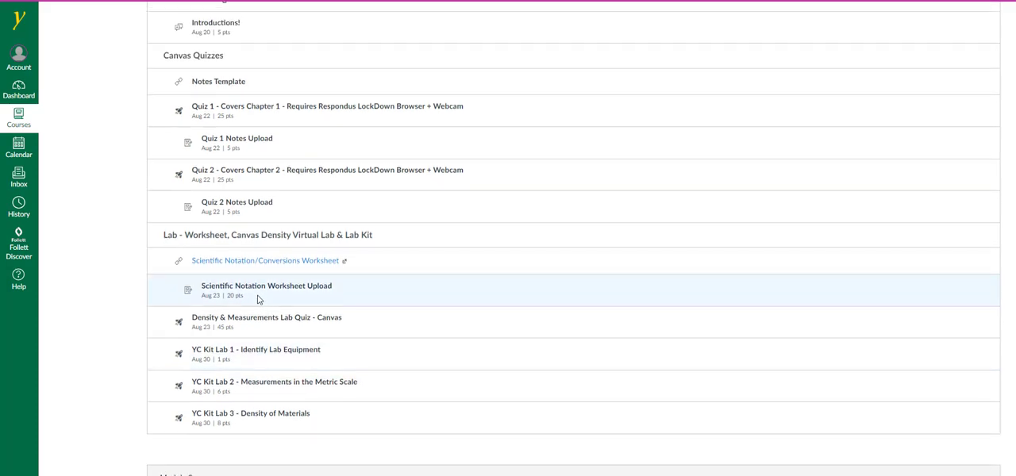
mouse_move(254, 300)
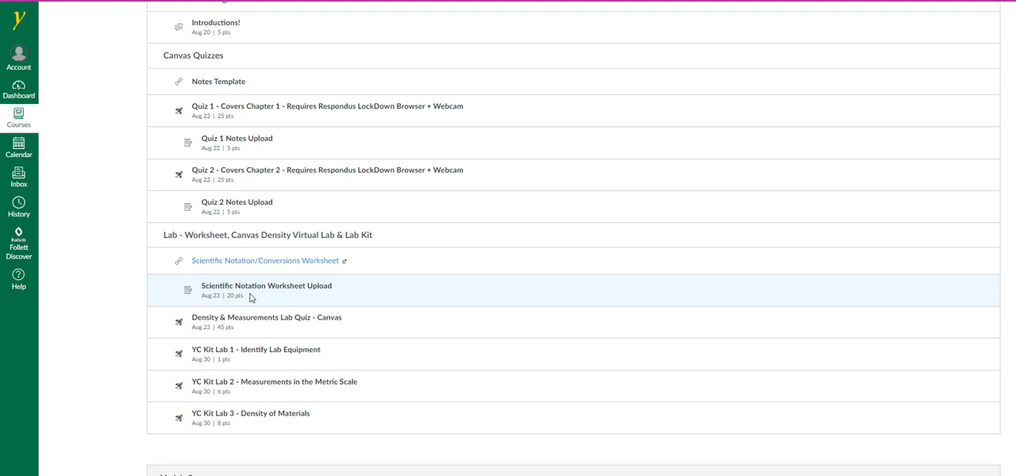
mouse_move(371, 305)
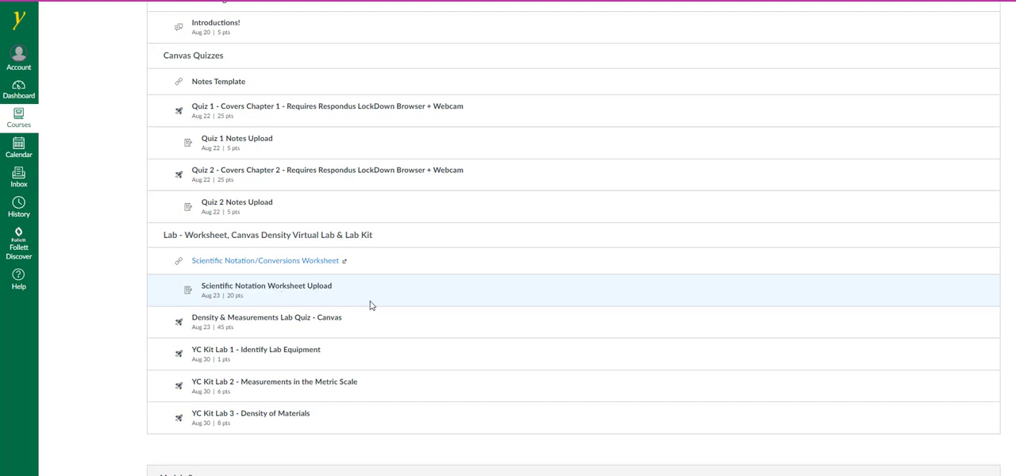
mouse_move(375, 311)
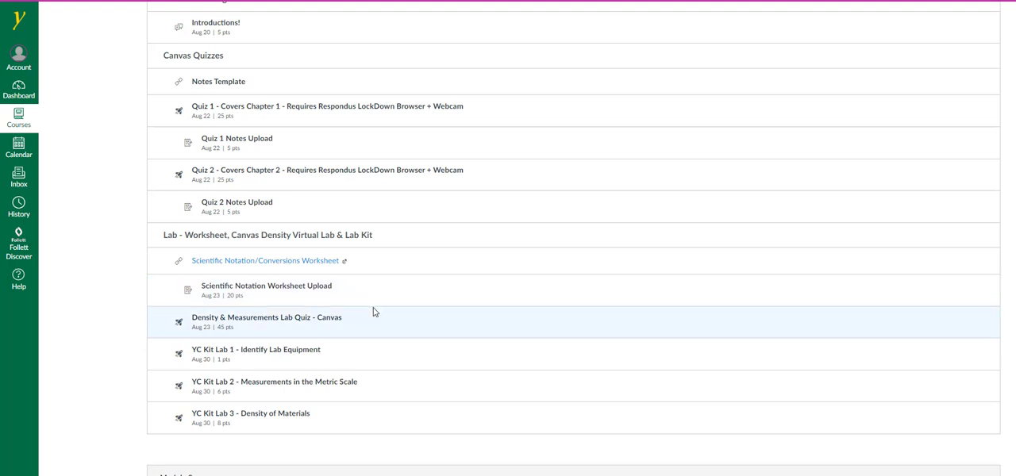
mouse_move(389, 330)
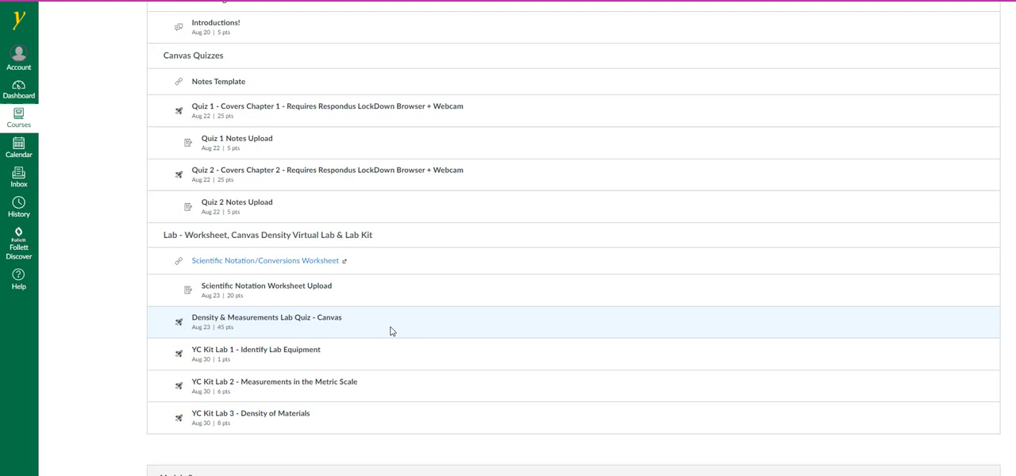
mouse_move(399, 349)
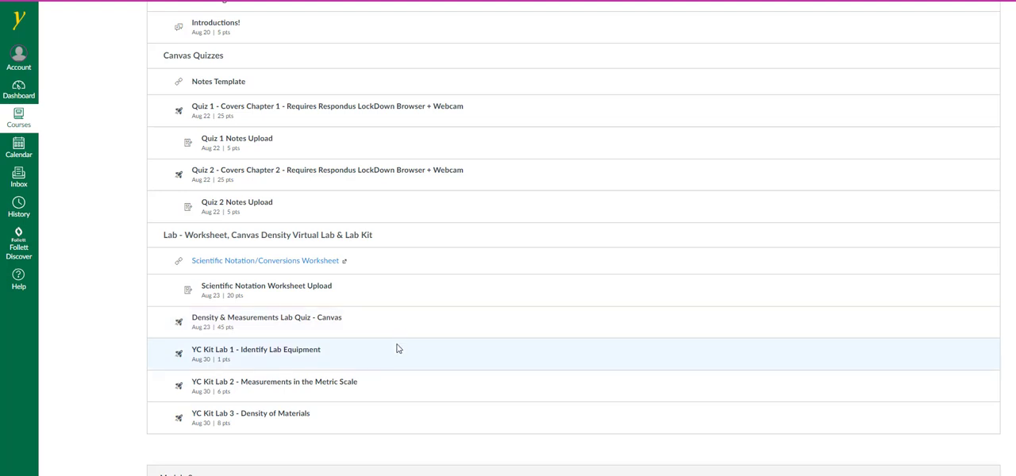
mouse_move(384, 360)
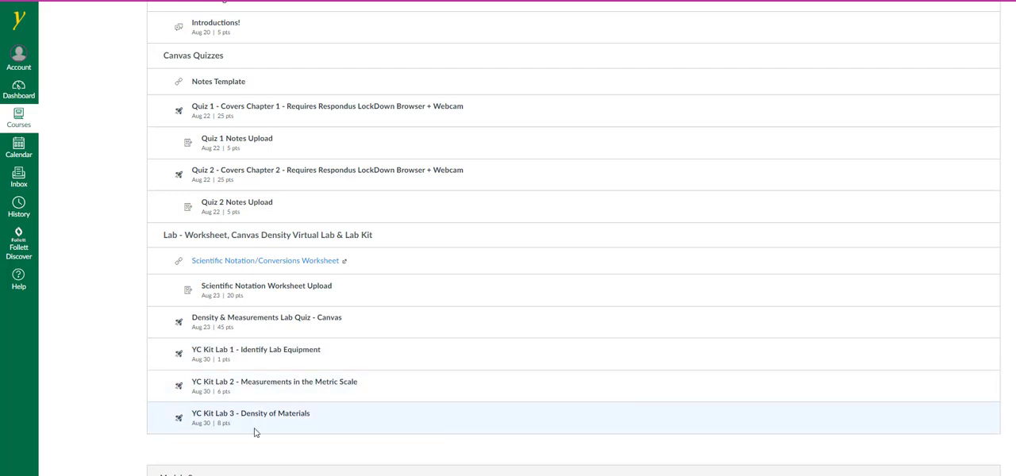
mouse_move(256, 427)
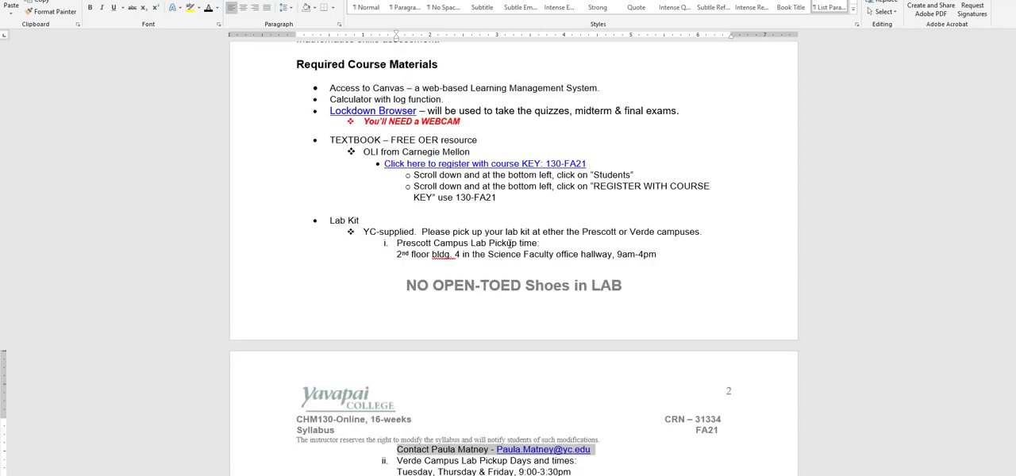
Step: Scroll the Word syllabus through Required Course Materials, Lab Kit pickup and Attendance Policy
scroll(down, 3)
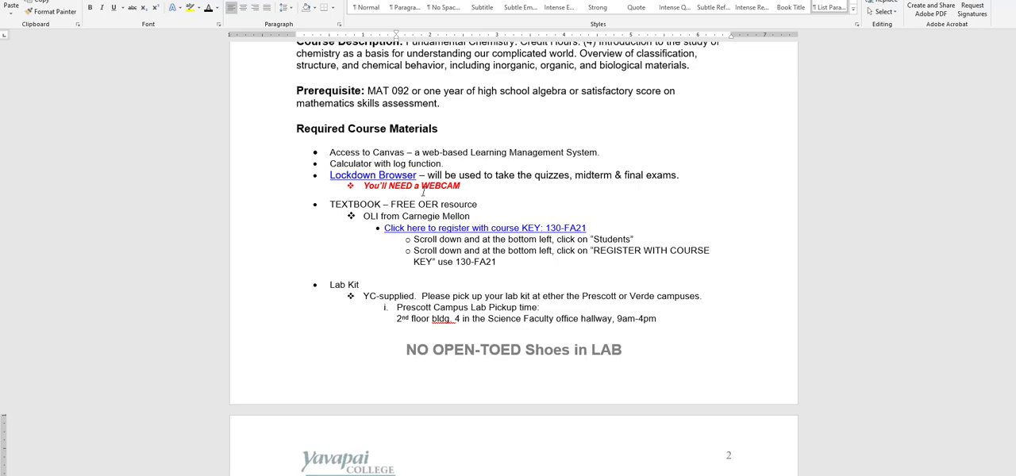
scroll(down, 3)
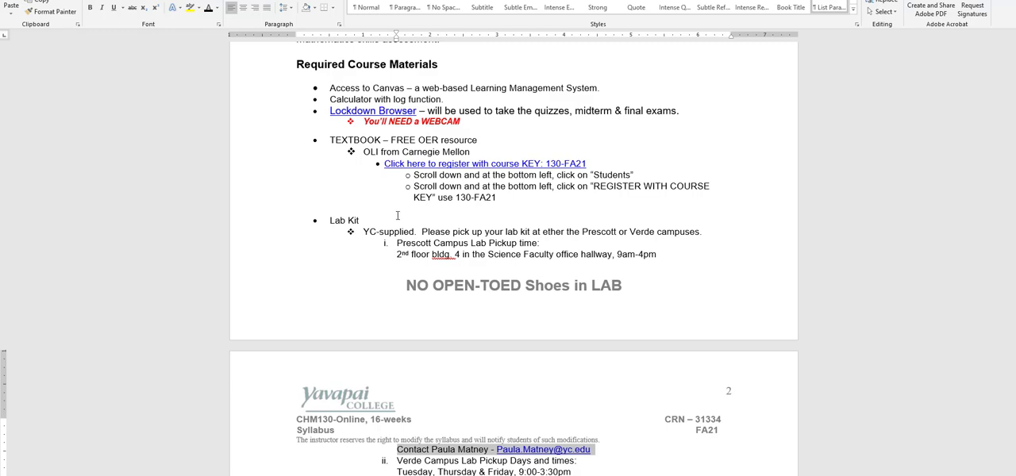
scroll(down, 3)
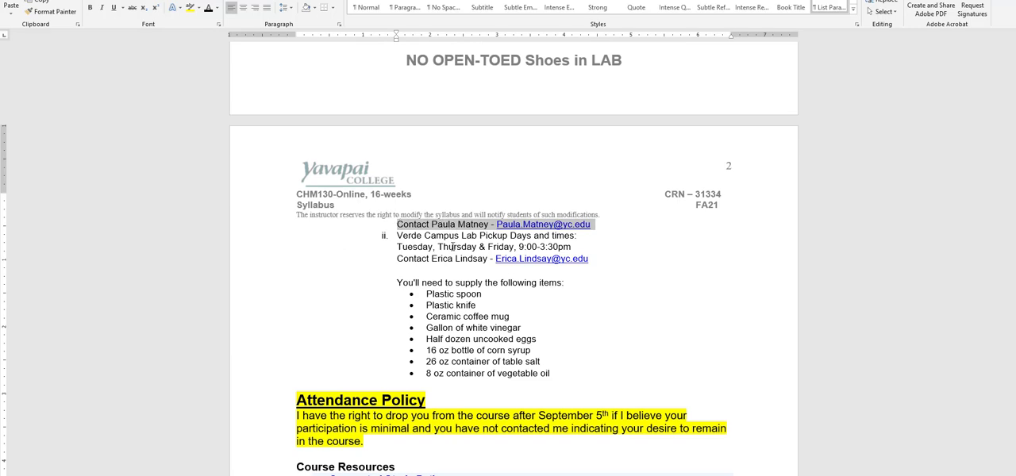
scroll(down, 3)
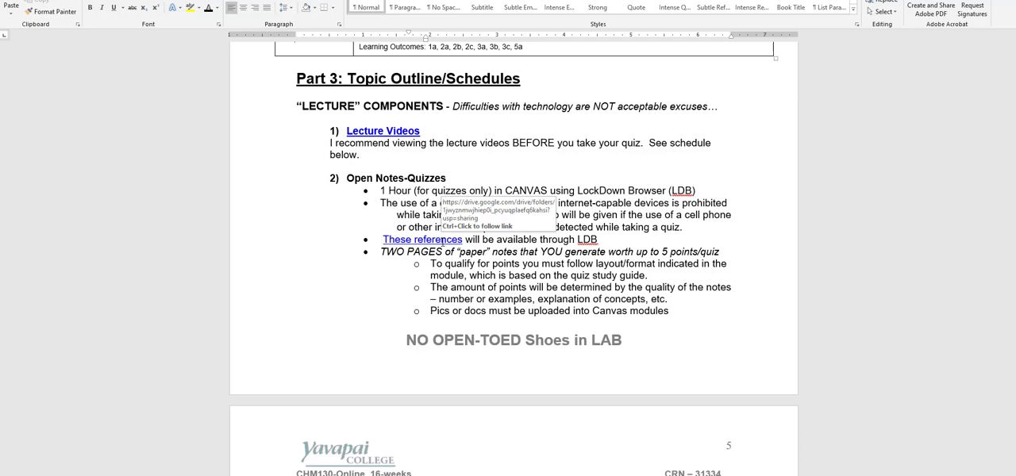
mouse_move(501, 284)
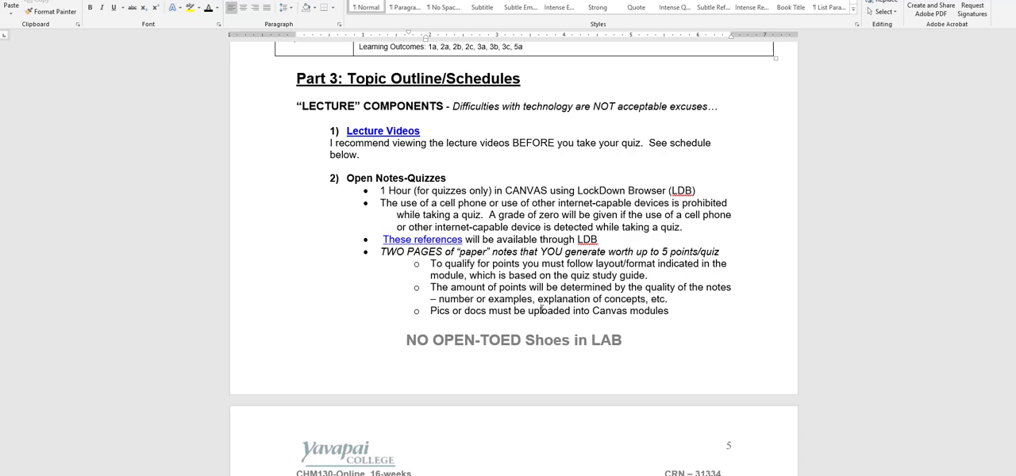
Step: Scroll through lecture components, exam rules and the Quiz Schedule Fall 2021 table
scroll(down, 3)
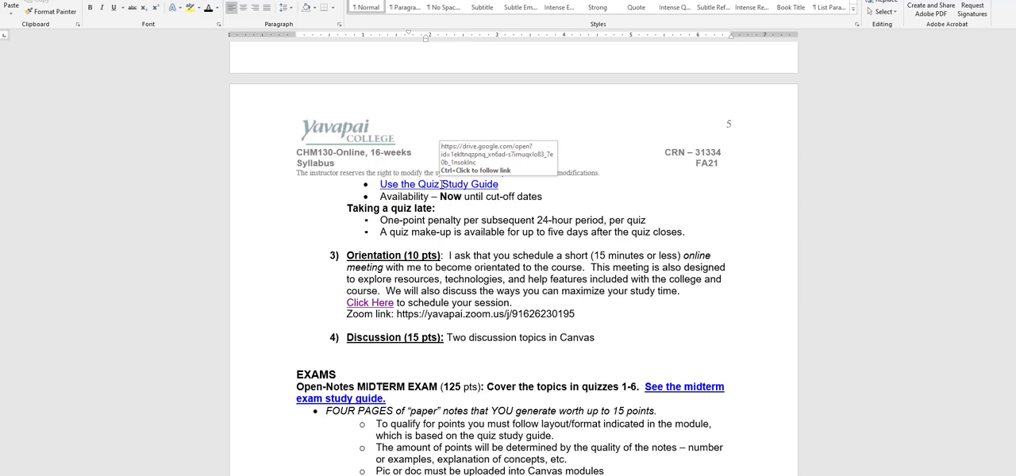
scroll(down, 3)
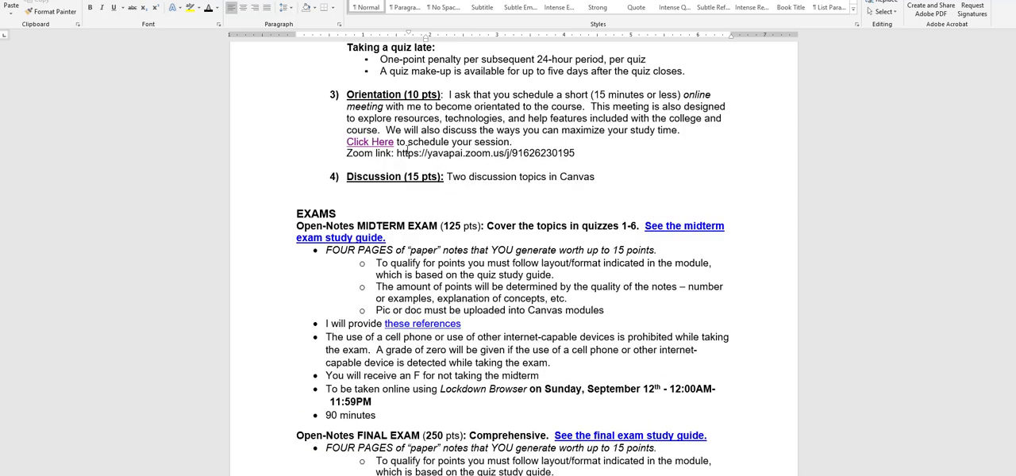
scroll(down, 3)
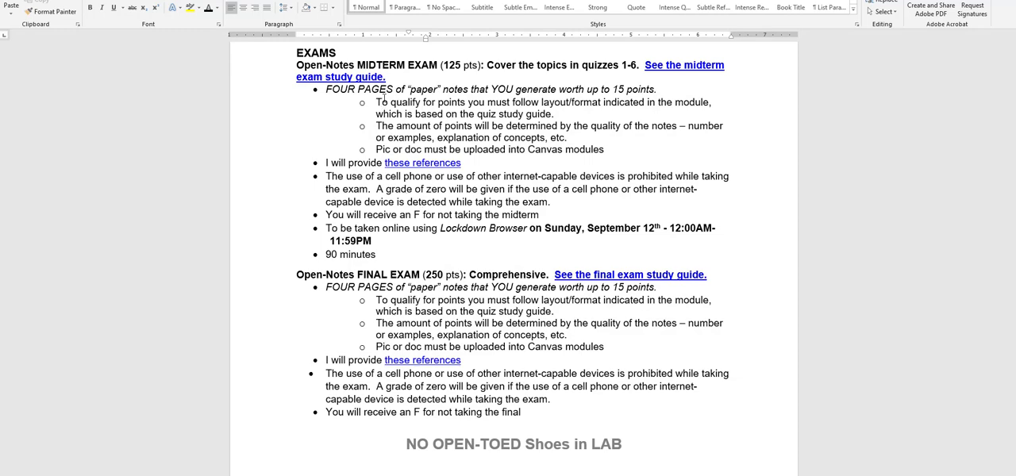
mouse_move(394, 207)
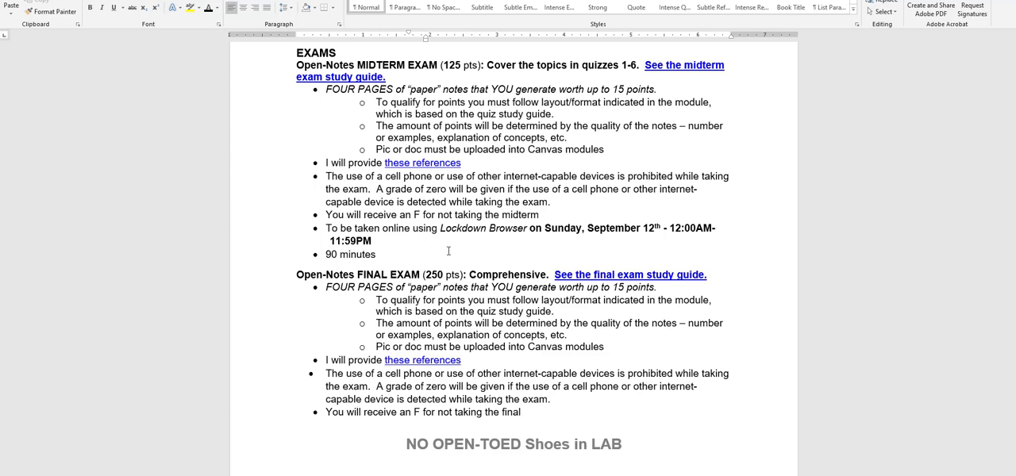
scroll(down, 3)
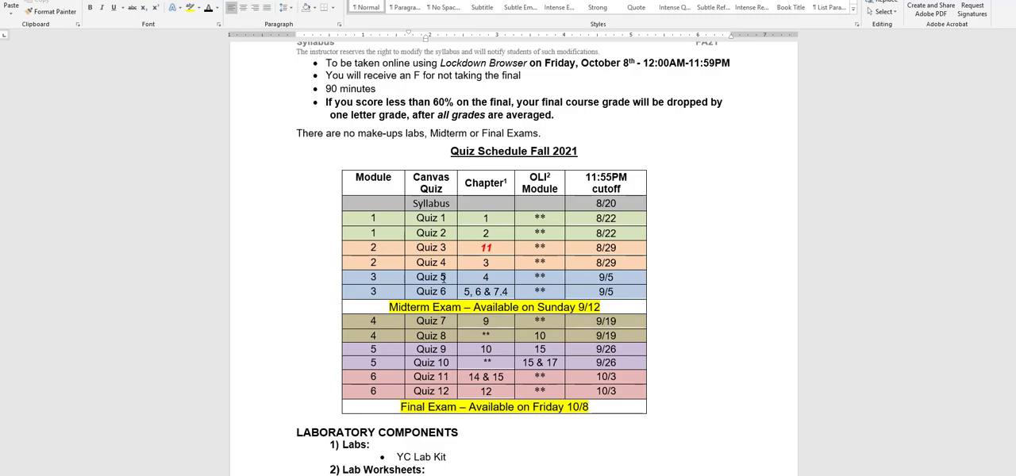
scroll(down, 3)
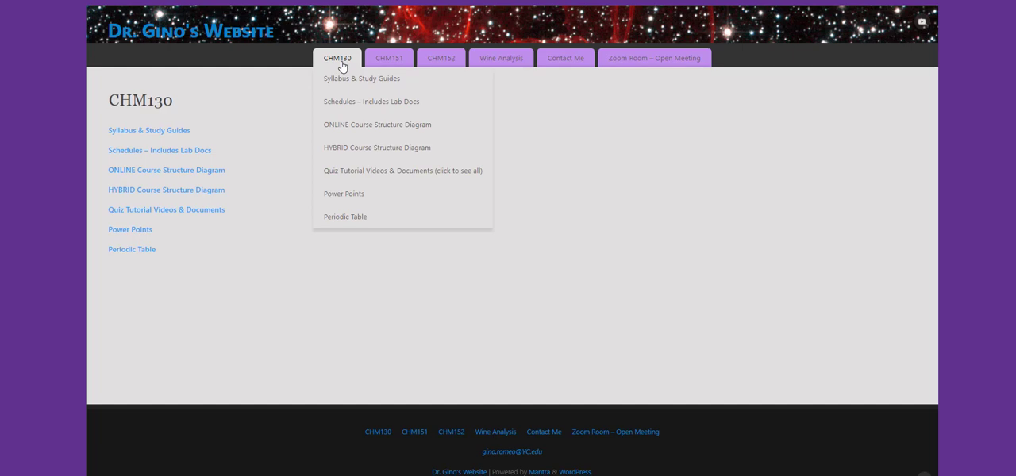
mouse_move(340, 66)
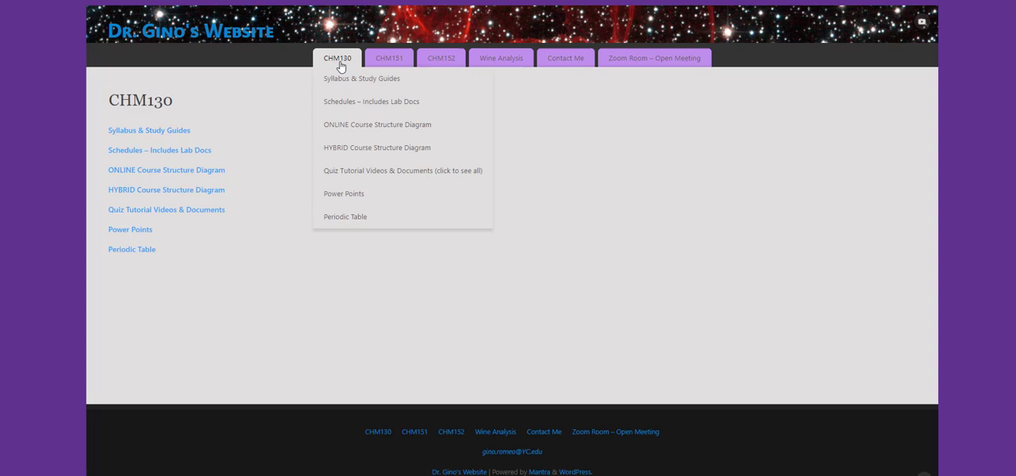
mouse_move(62, 119)
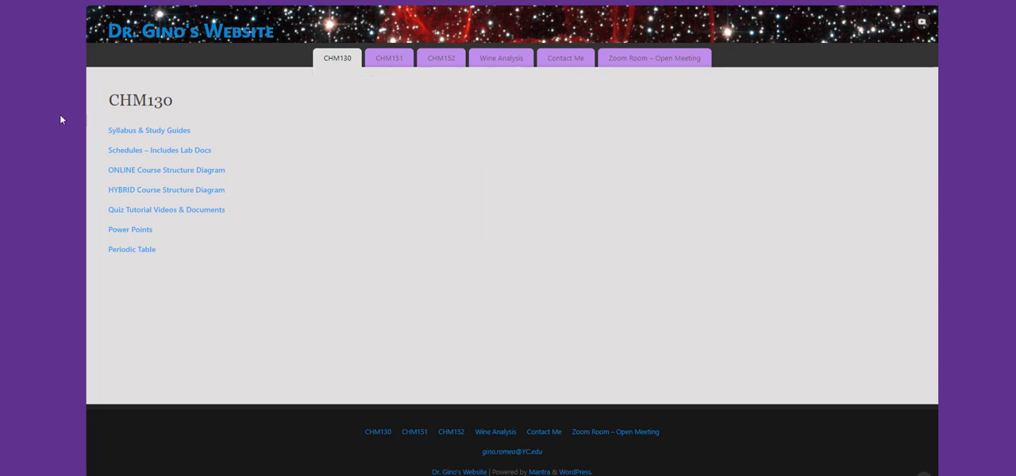
mouse_move(55, 119)
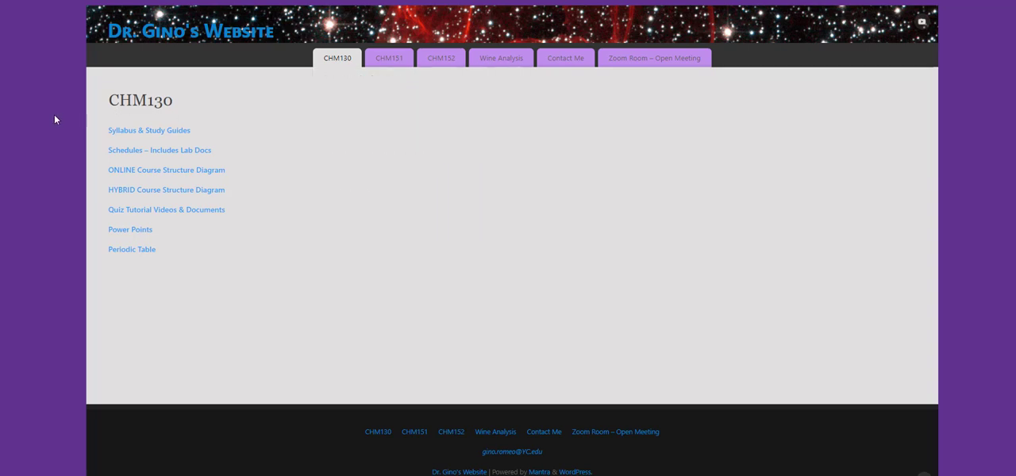